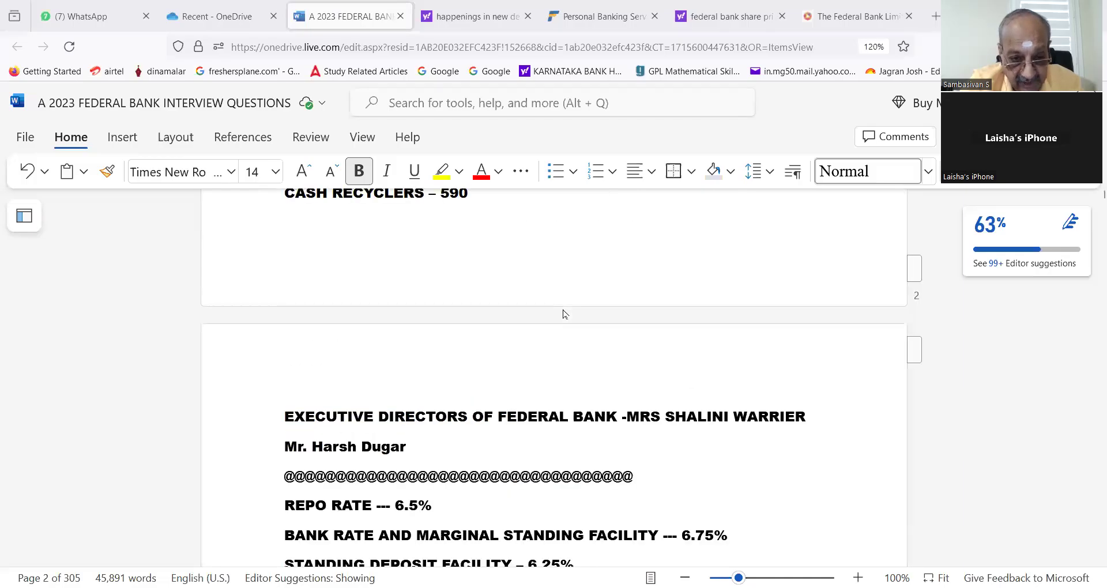
# Step: Scroll down through the document to the awards line and the candidate's reported interview questions
pyautogui.scroll(-3)
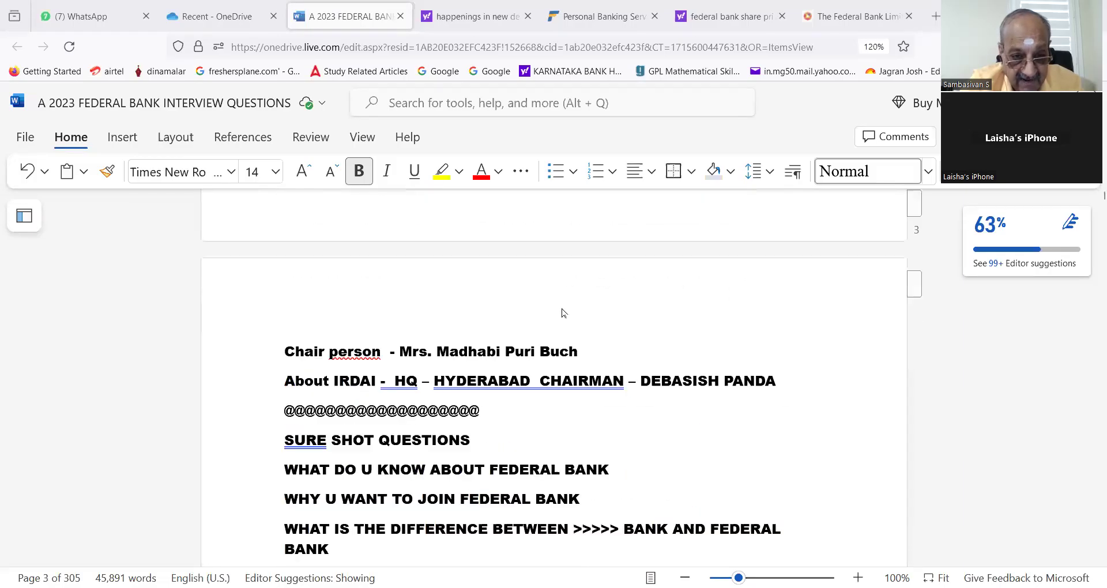
pyautogui.scroll(-3)
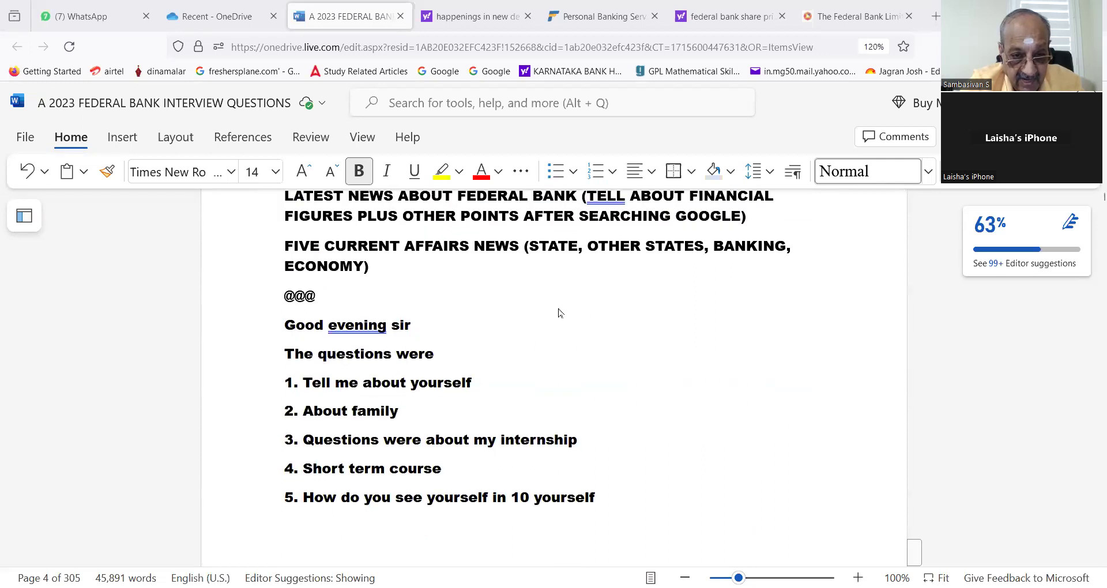
pyautogui.scroll(-3)
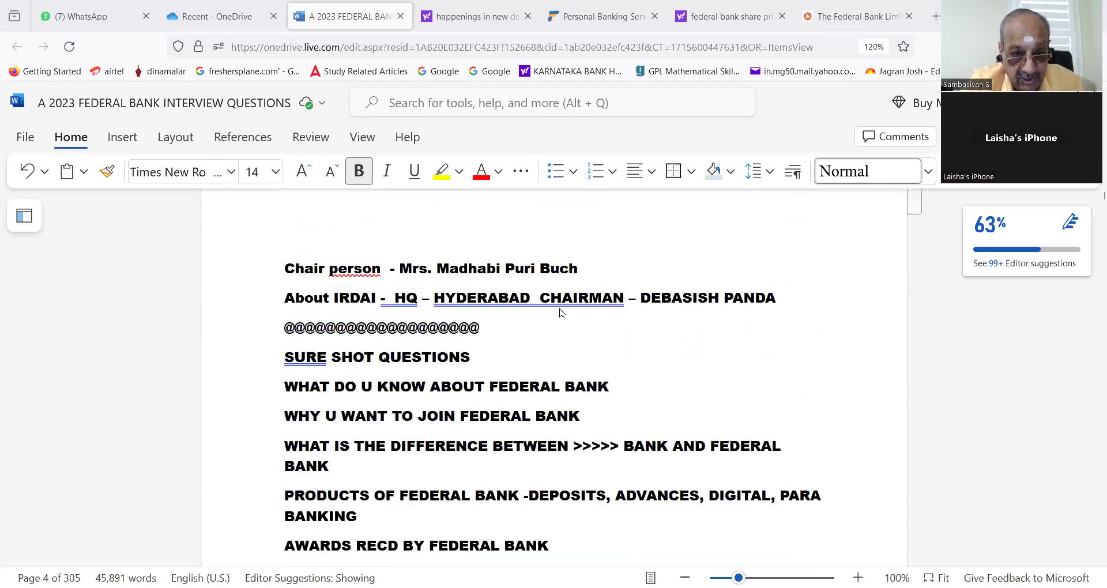
pyautogui.moveTo(580, 344)
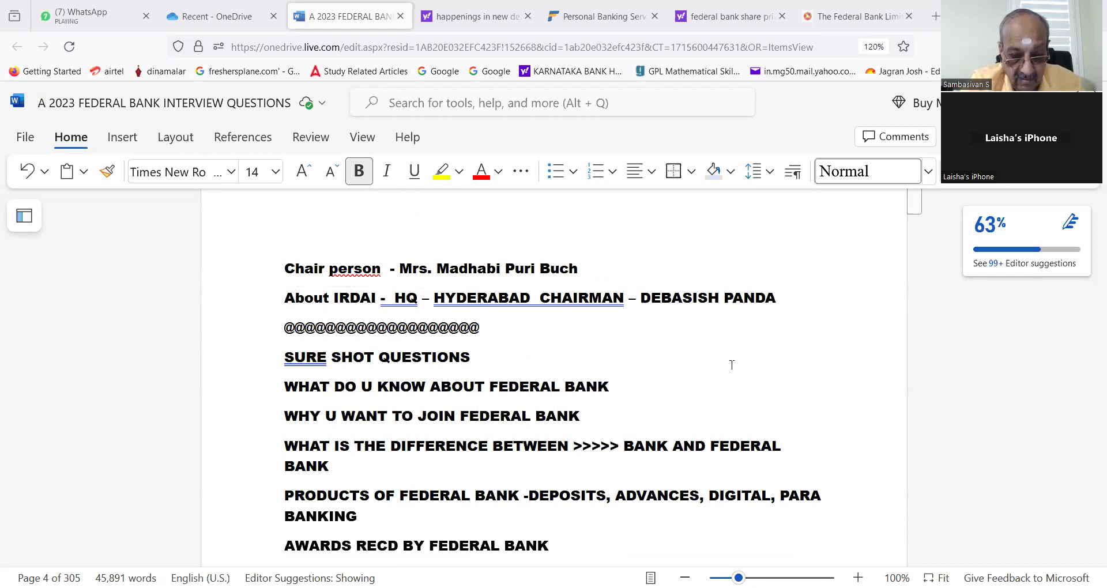
pyautogui.scroll(-3)
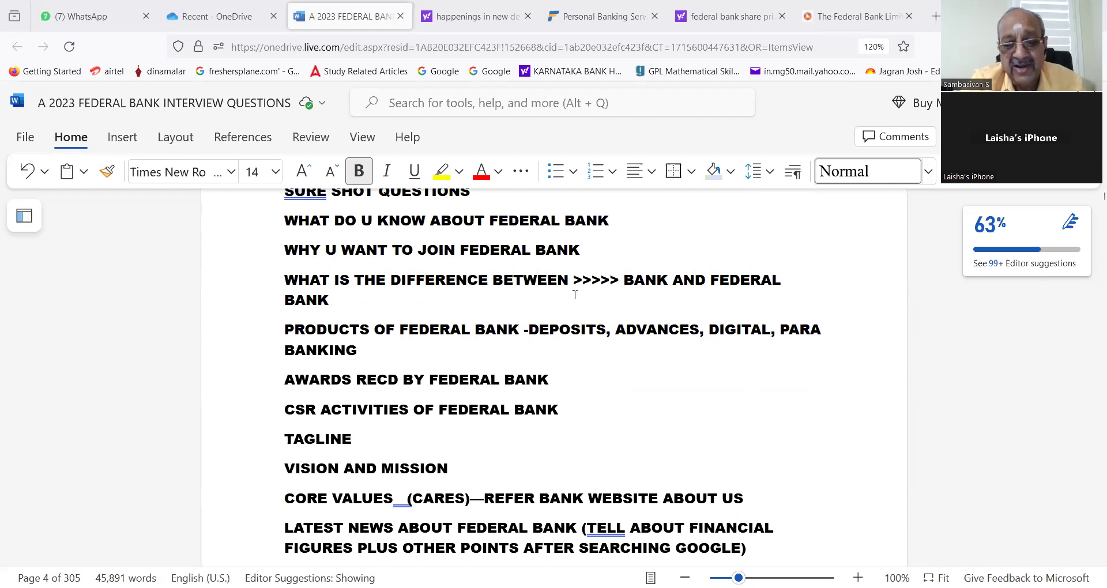
pyautogui.moveTo(551, 377)
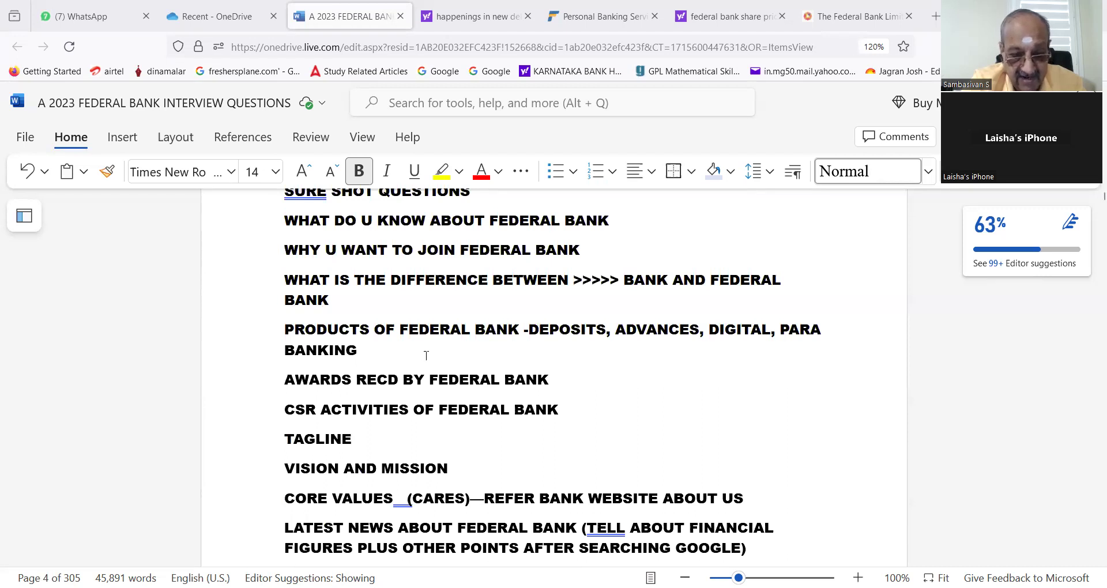
pyautogui.moveTo(643, 396)
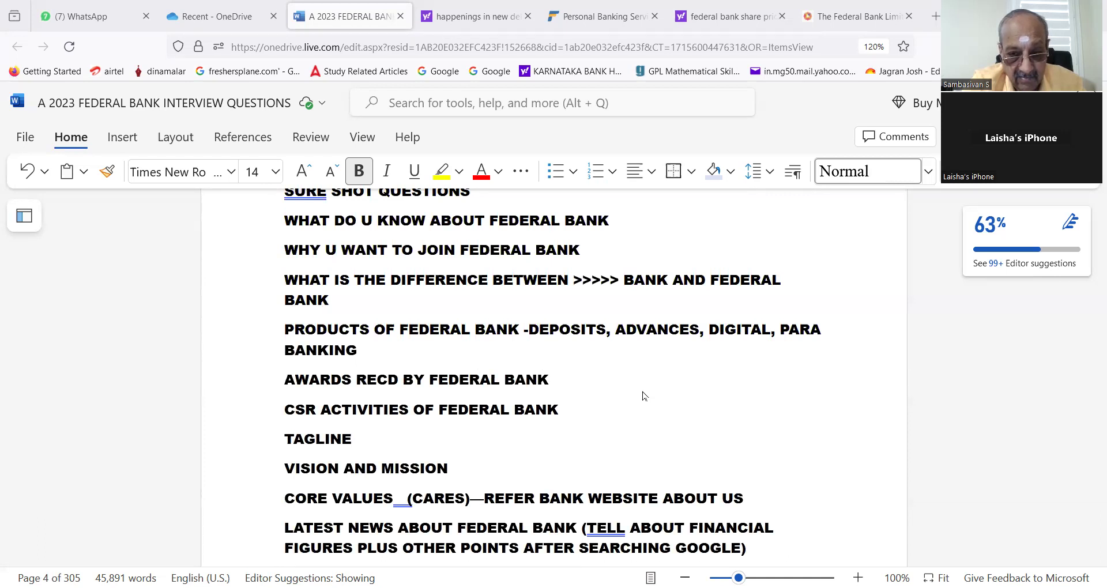
pyautogui.scroll(-3)
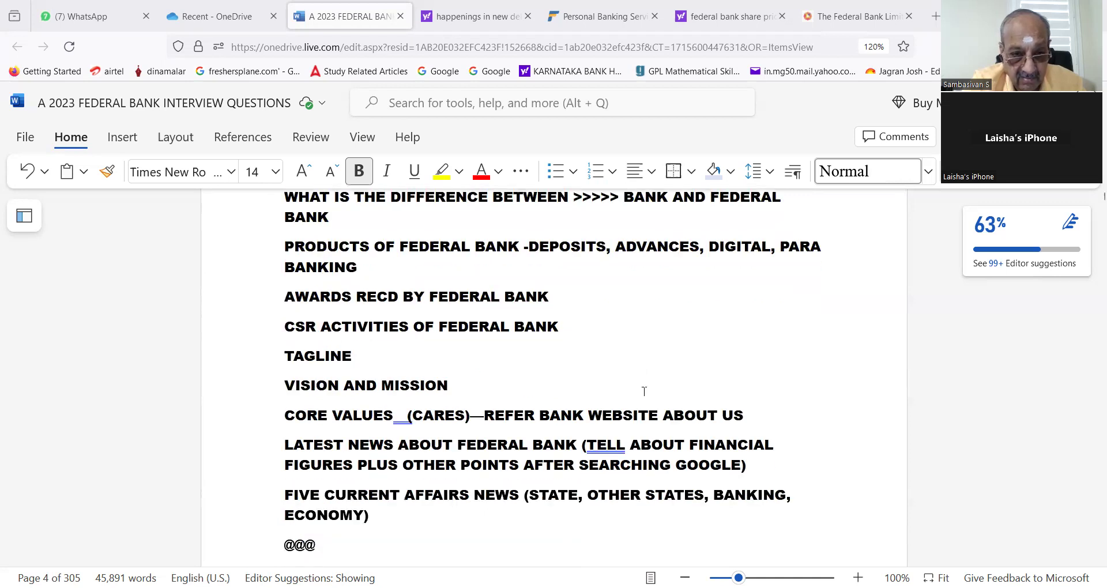
pyautogui.moveTo(637, 328)
pyautogui.write('EIVE')
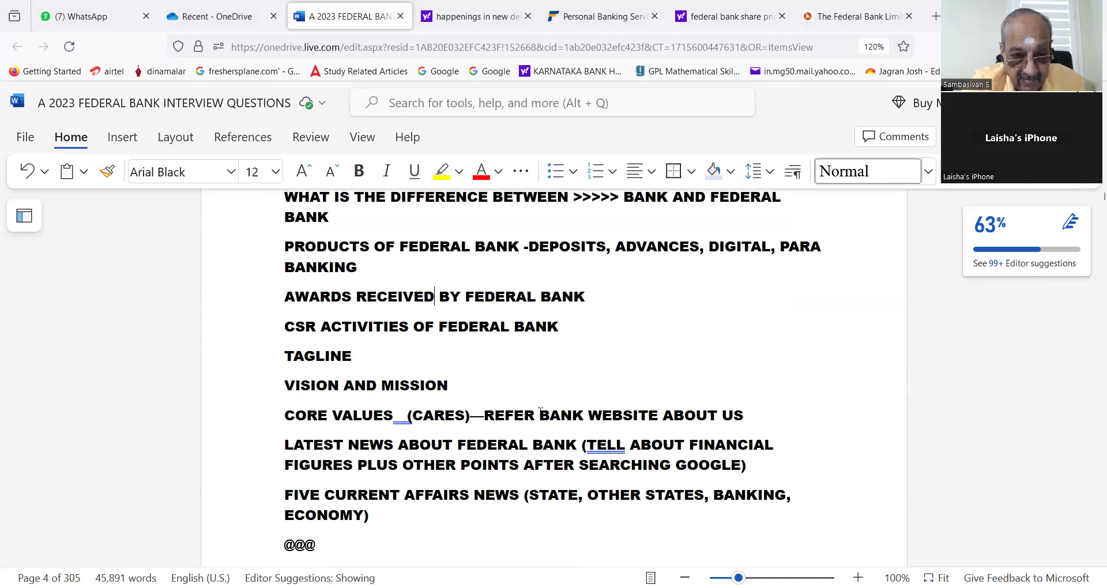
pyautogui.scroll(-3)
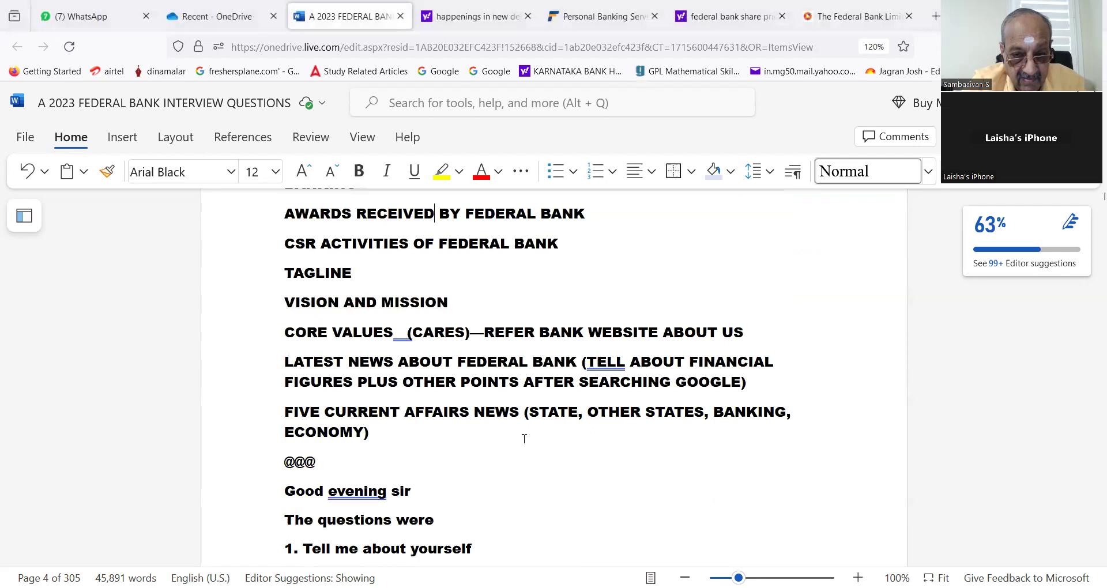
pyautogui.scroll(-3)
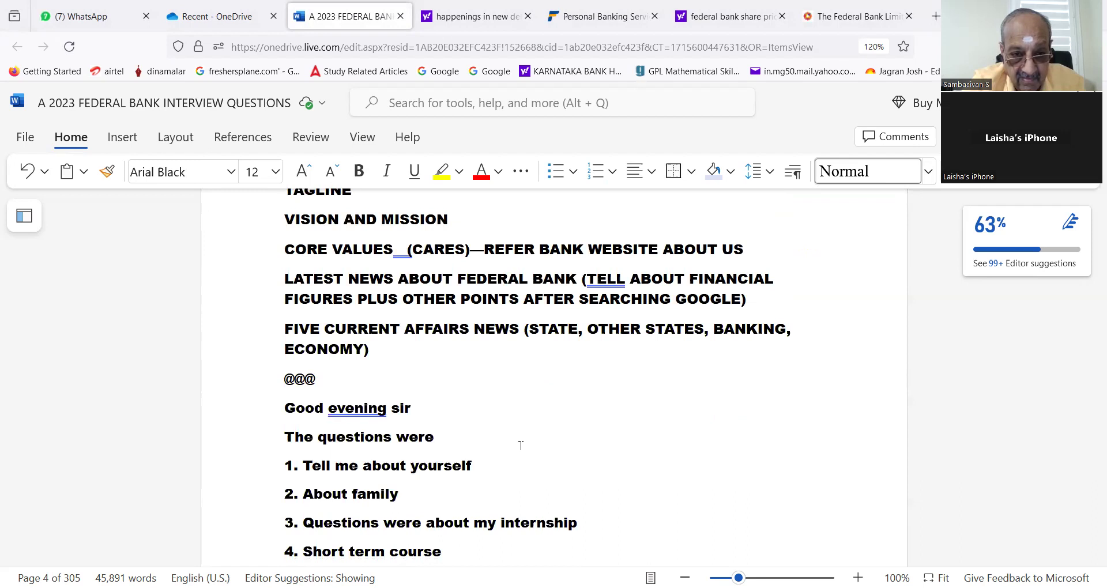
pyautogui.moveTo(523, 436)
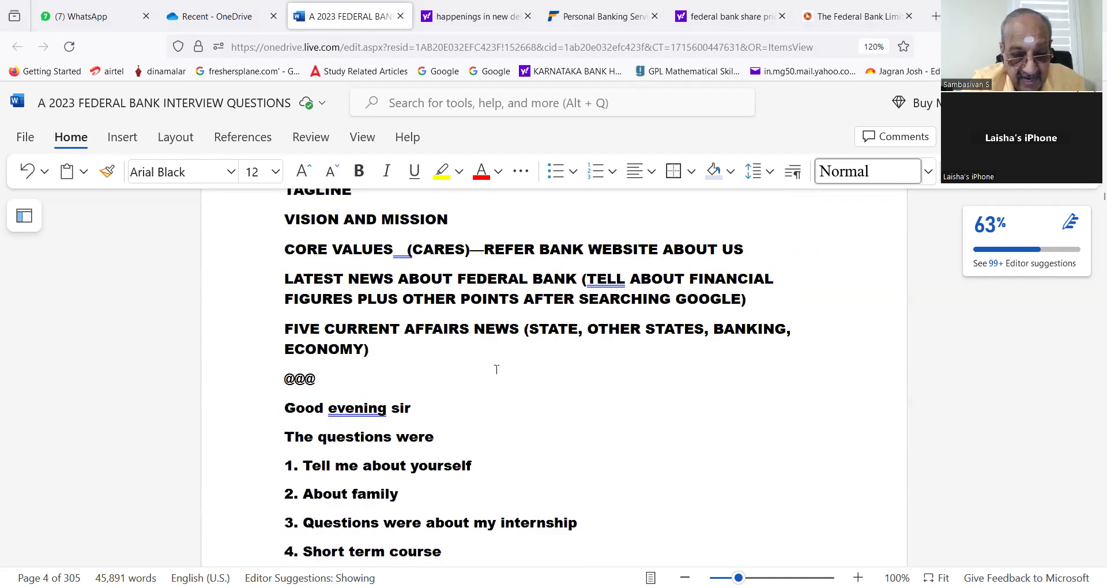
# Step: Make question 5 read 'How do you see yourself in 10 years from now'
pyautogui.scroll(-3)
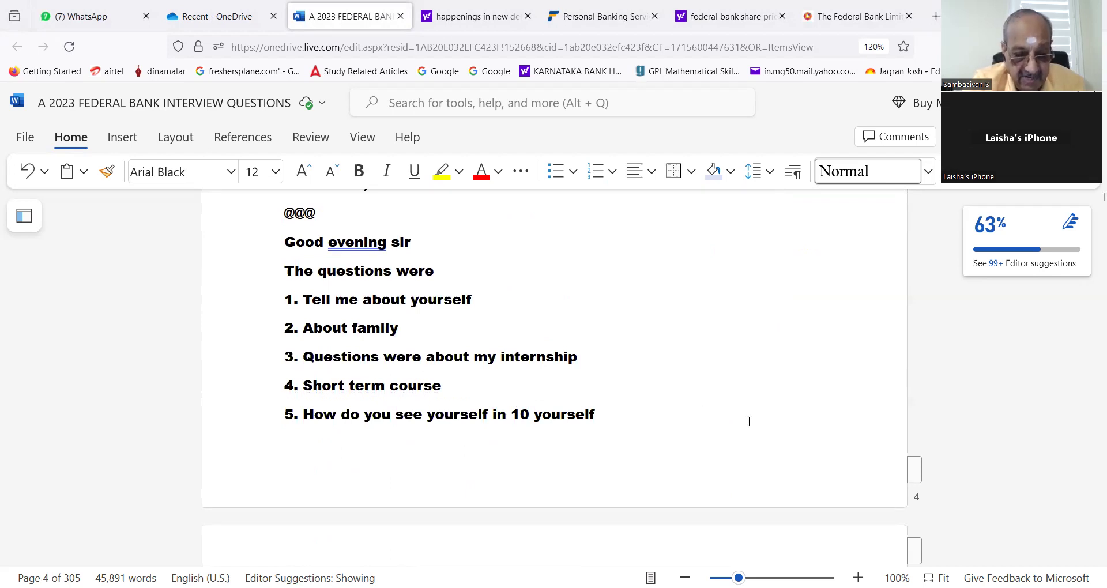
pyautogui.moveTo(748, 428)
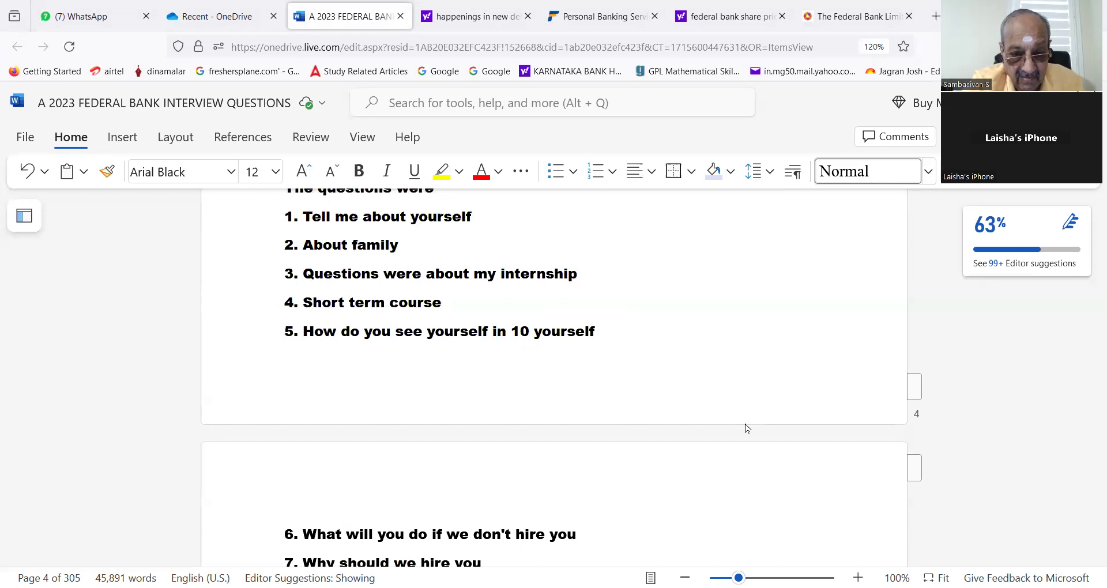
pyautogui.moveTo(593, 380)
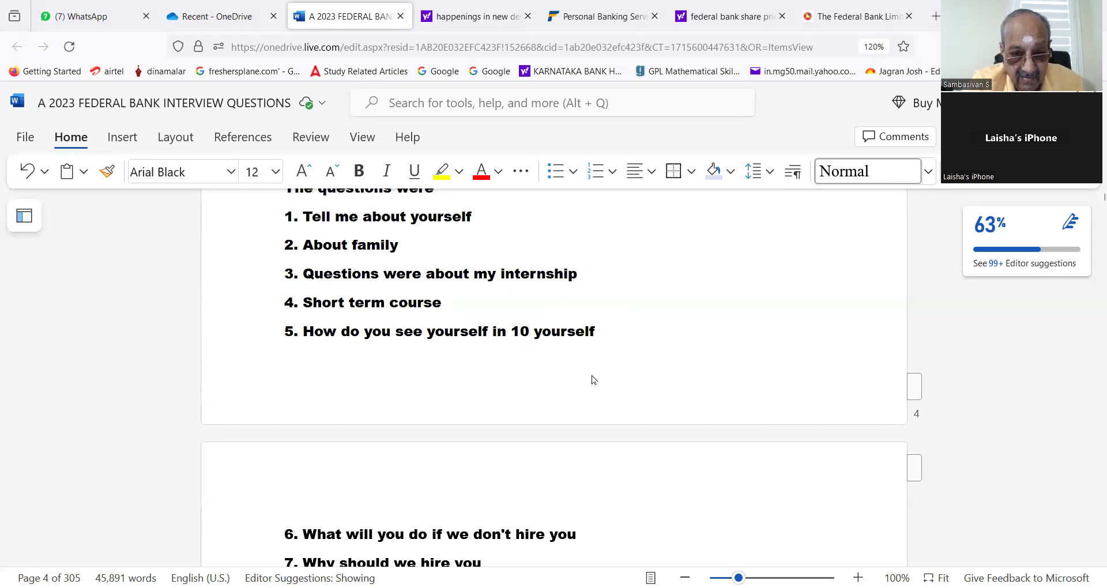
pyautogui.moveTo(600, 347)
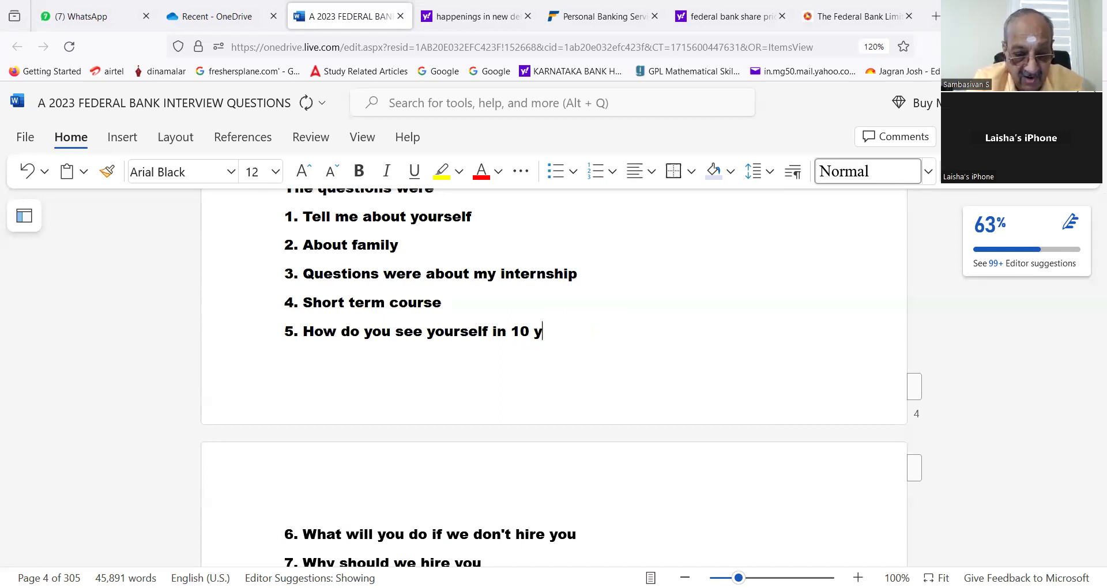
pyautogui.write('ears')
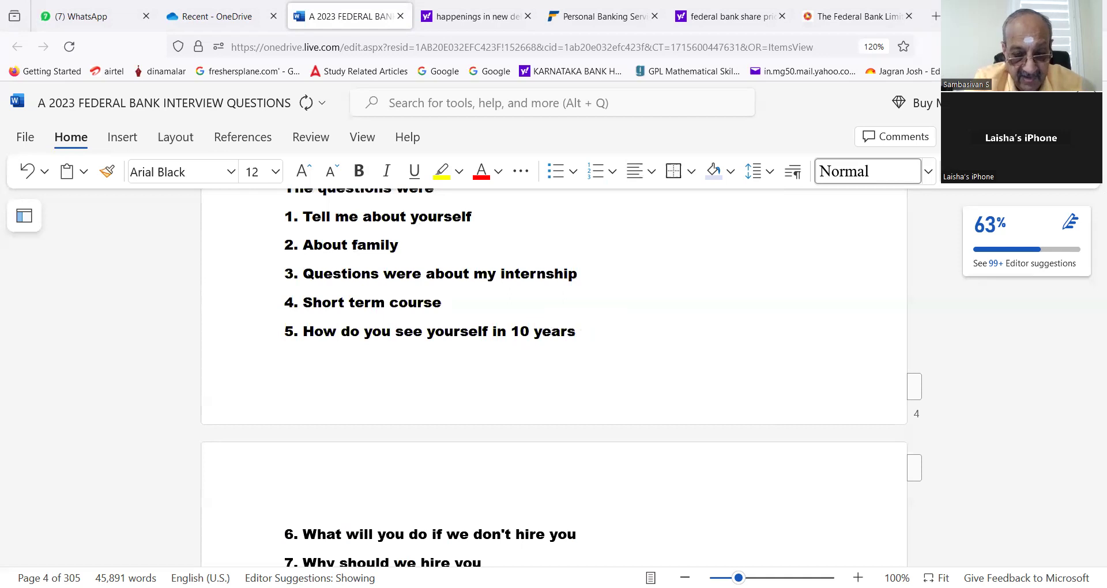
pyautogui.write('from')
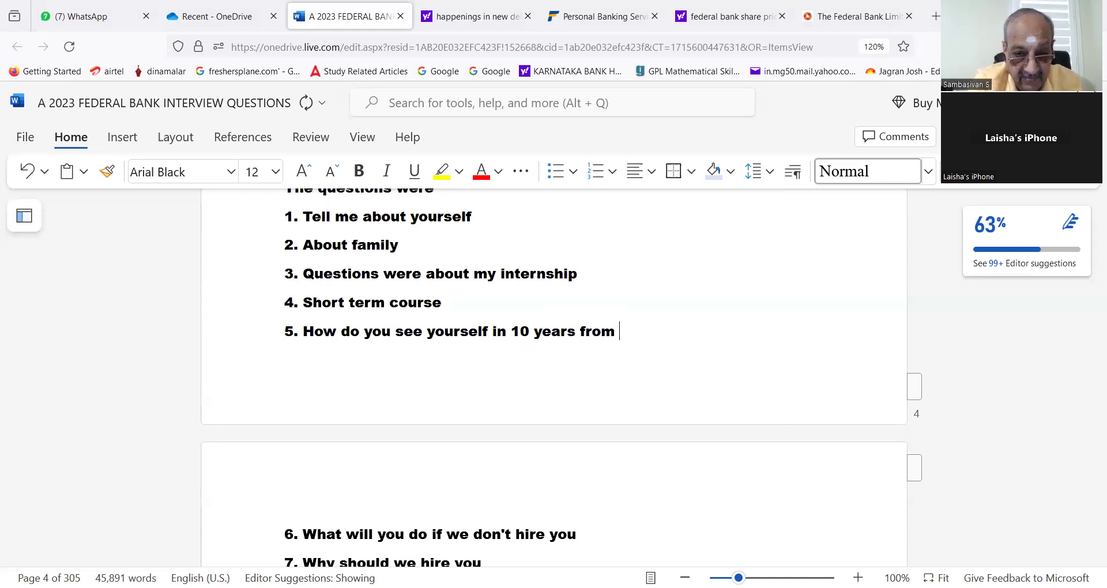
pyautogui.write('now')
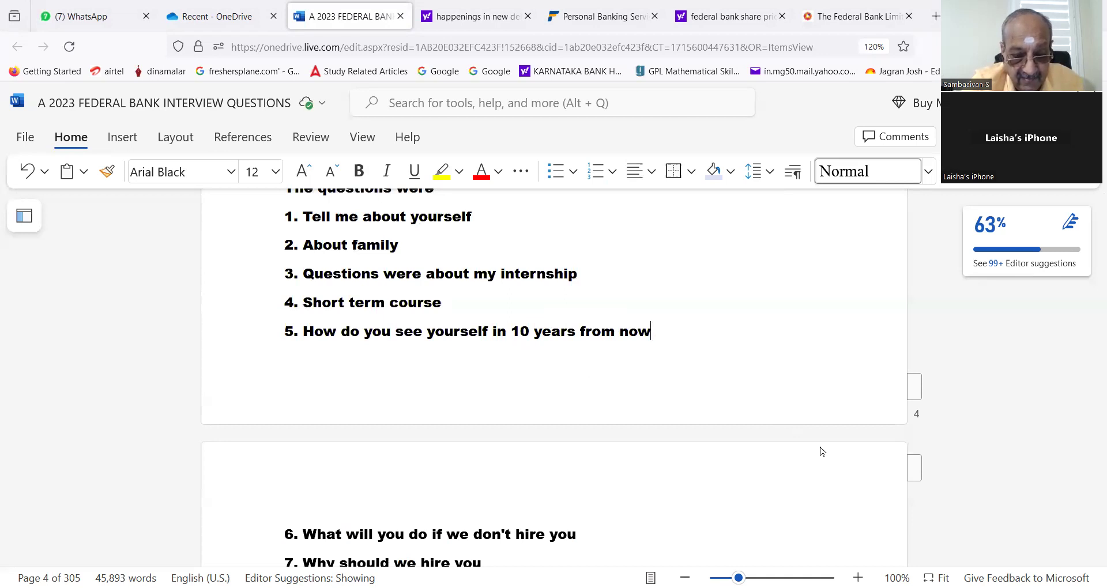
pyautogui.scroll(-3)
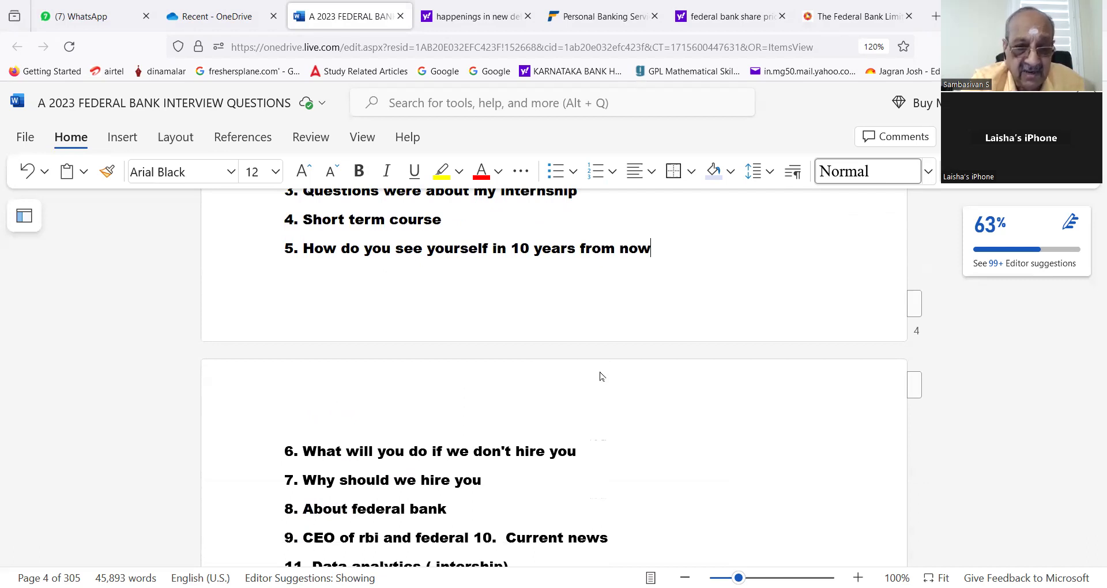
pyautogui.moveTo(618, 413)
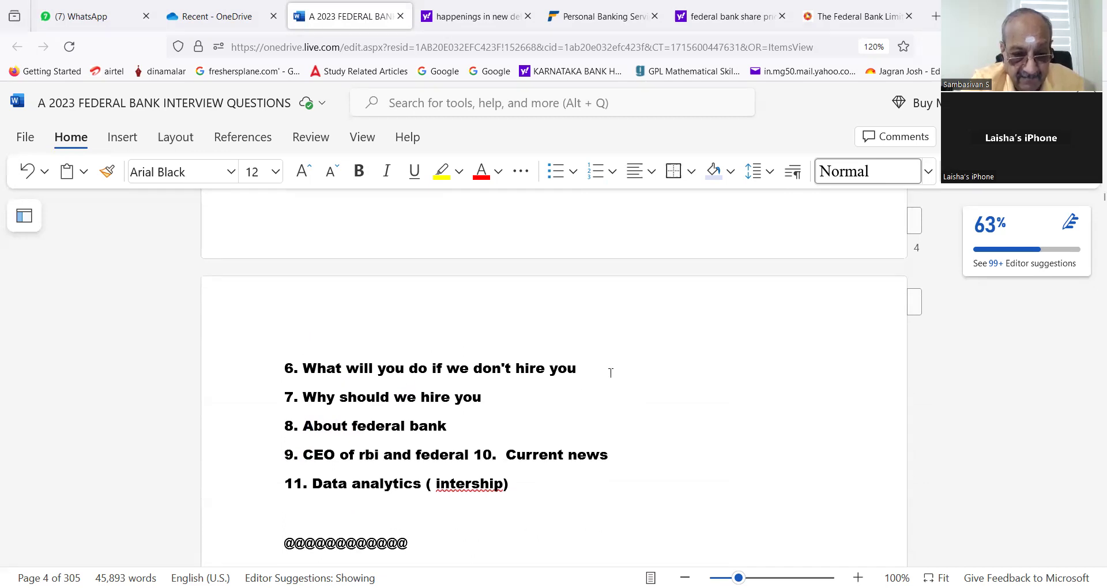
# Step: Move '10. Current news' onto its own line below item 9 'CEO of rbi and federal'
pyautogui.scroll(3)
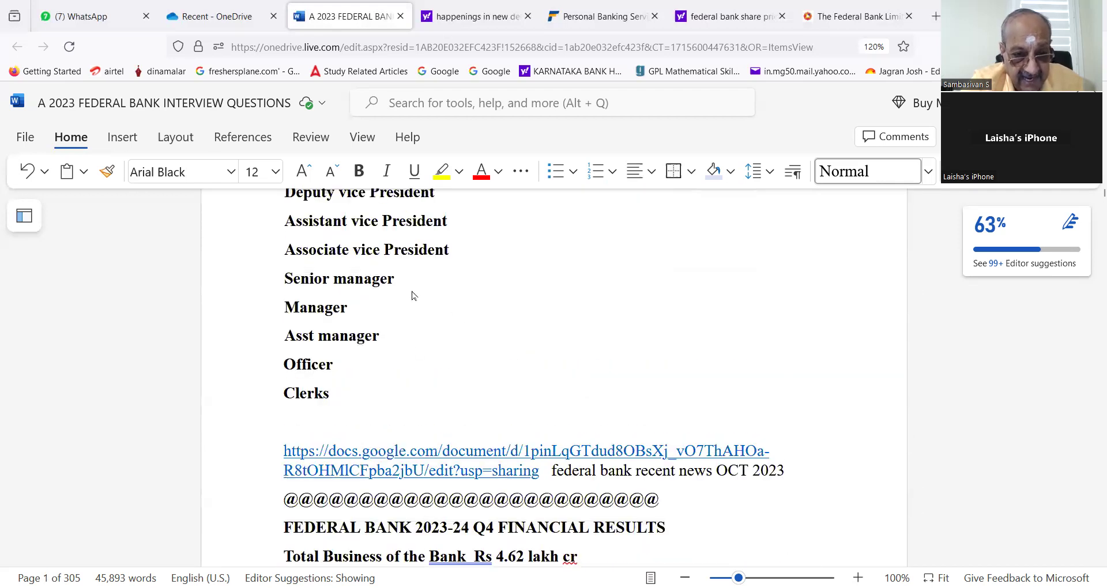
pyautogui.click(396, 278)
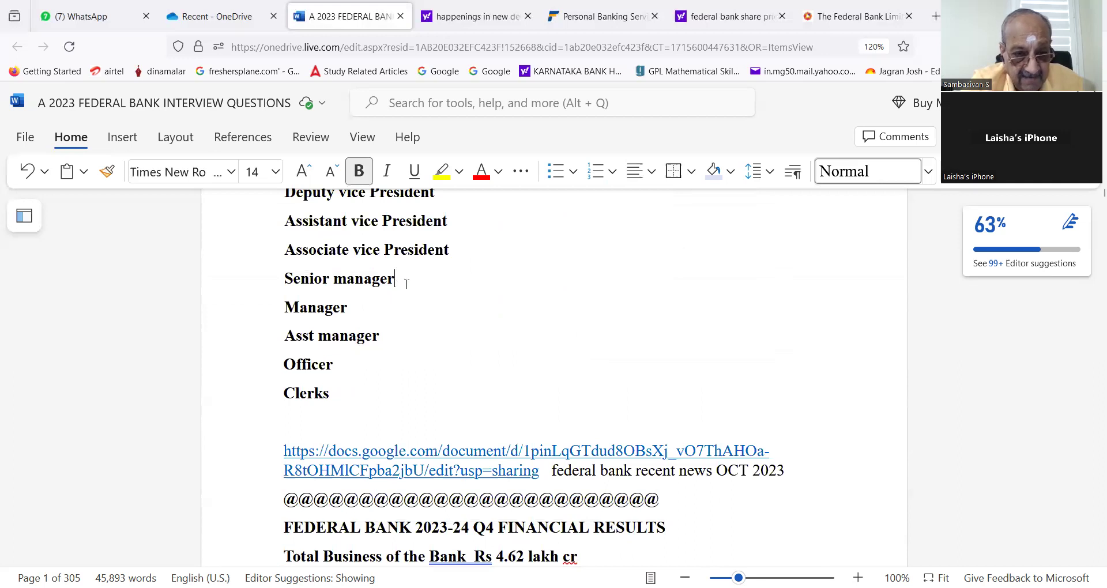
pyautogui.scroll(-3)
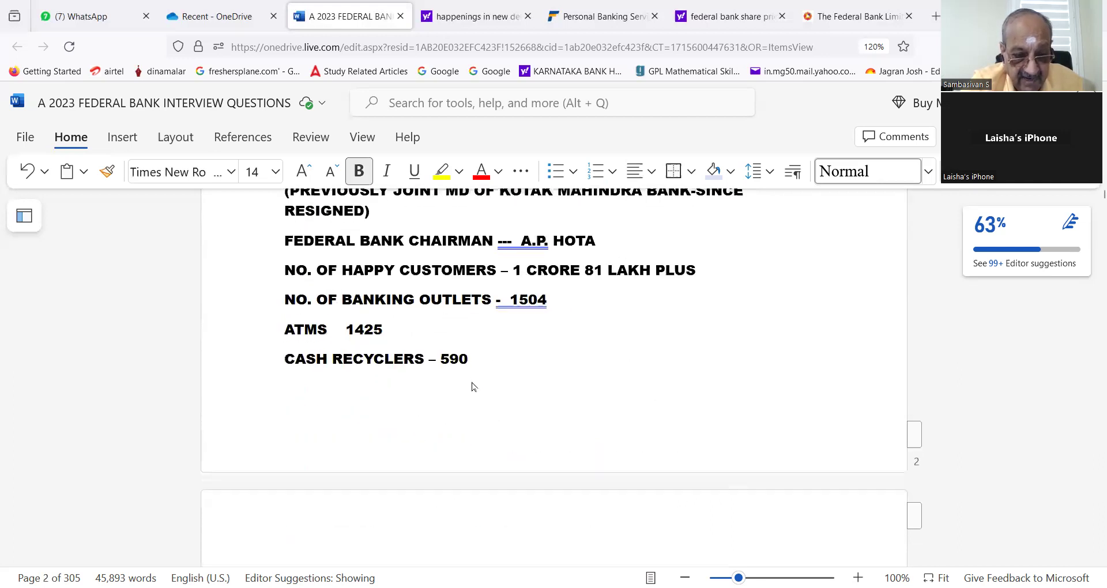
pyautogui.scroll(-3)
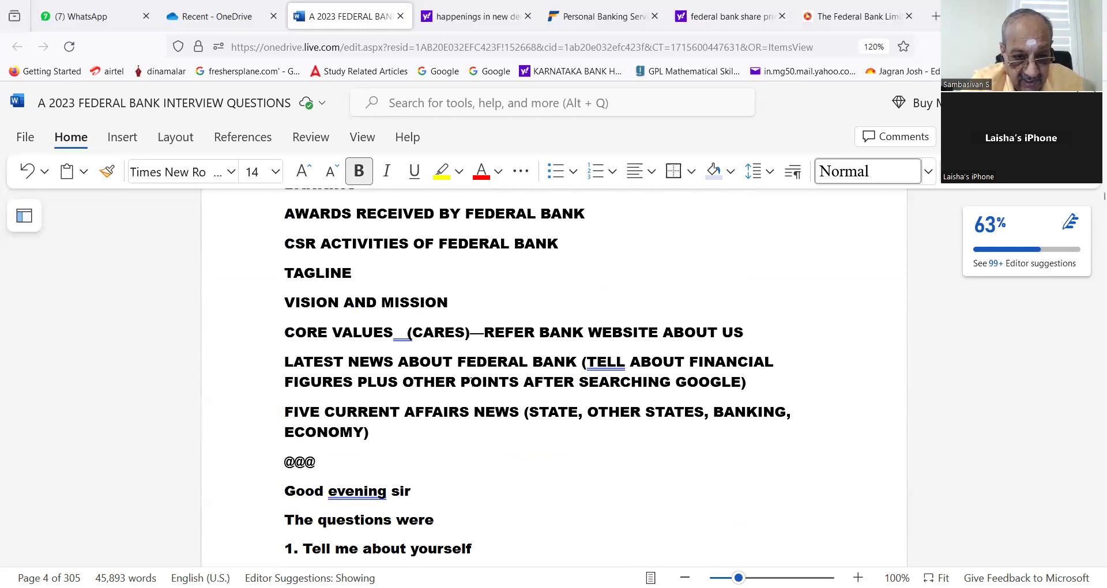
pyautogui.scroll(-3)
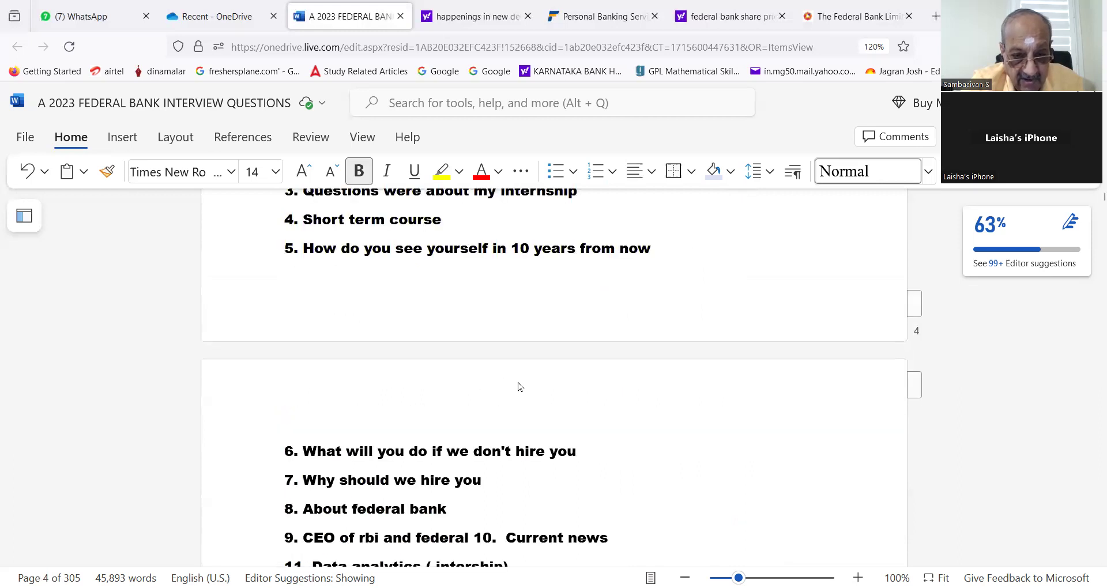
pyautogui.scroll(-3)
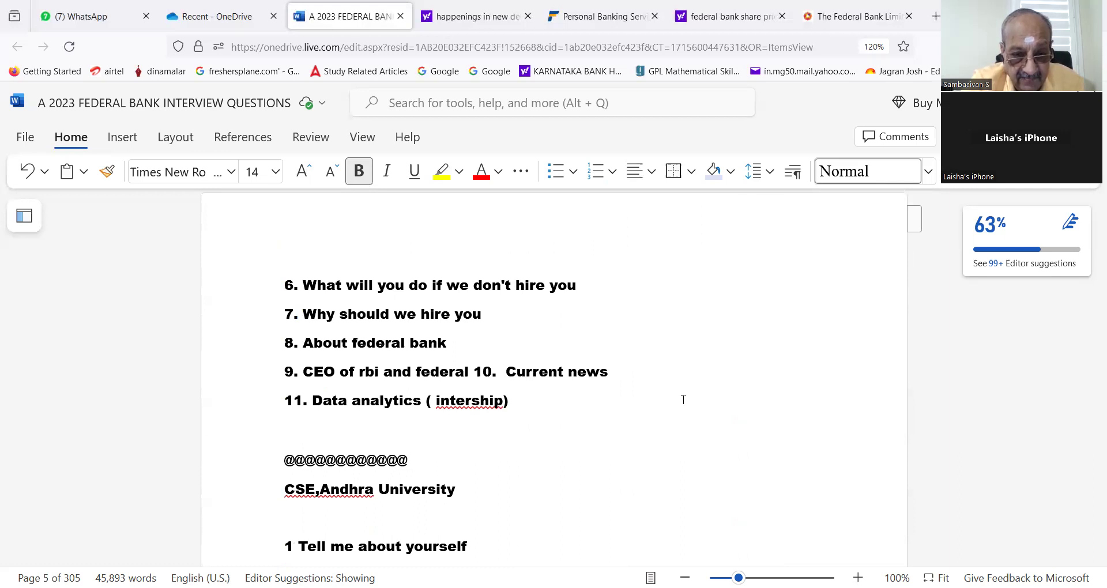
pyautogui.scroll(-3)
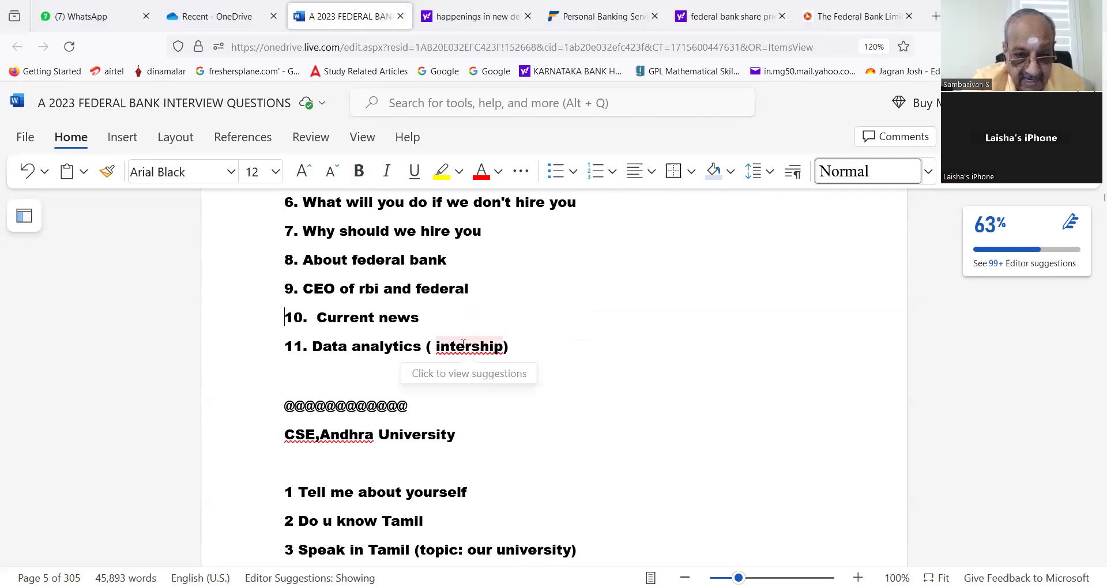
# Step: Show spelling suggestions for the misspelled word 'intership'
pyautogui.click(468, 346)
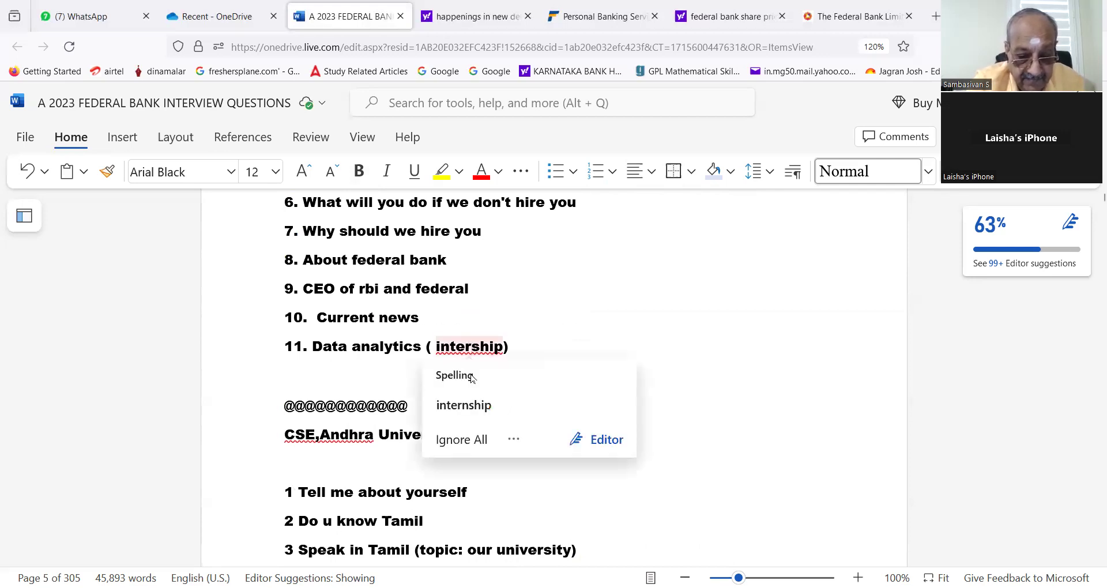
pyautogui.scroll(-3)
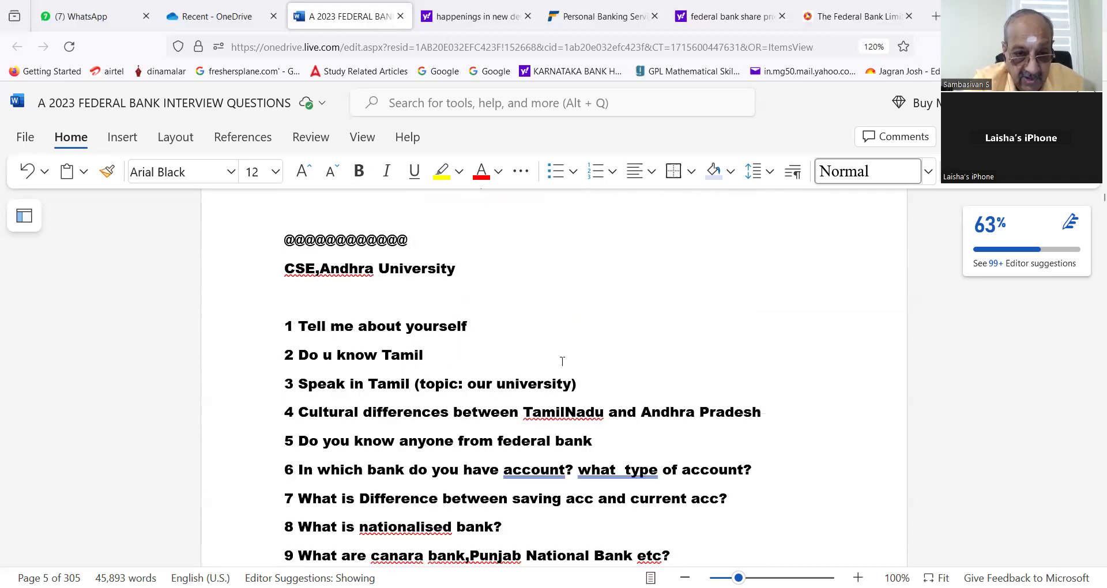
pyautogui.scroll(-3)
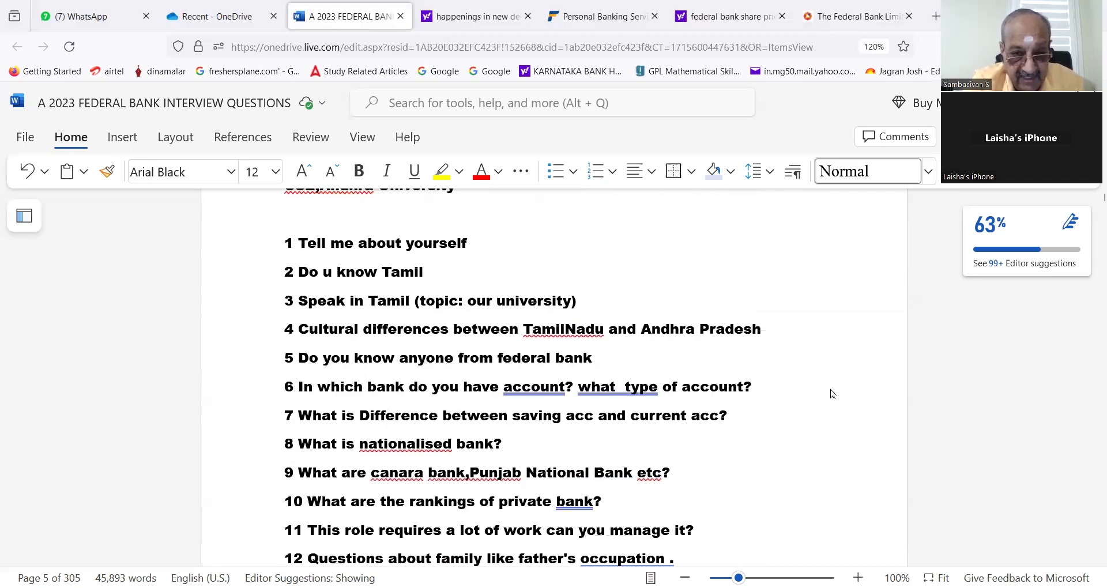
pyautogui.moveTo(873, 414)
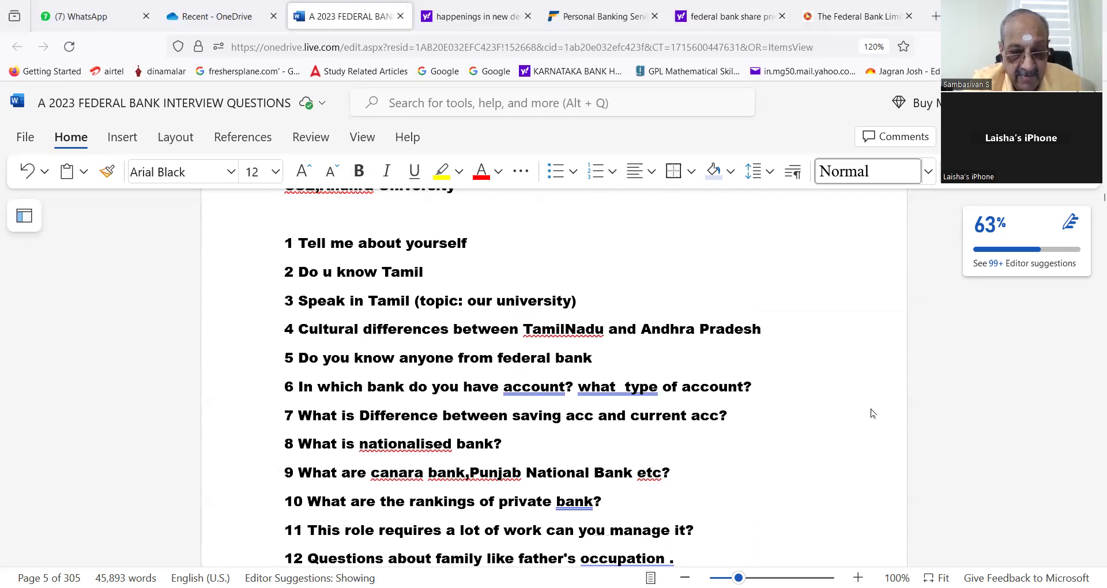
pyautogui.moveTo(876, 419)
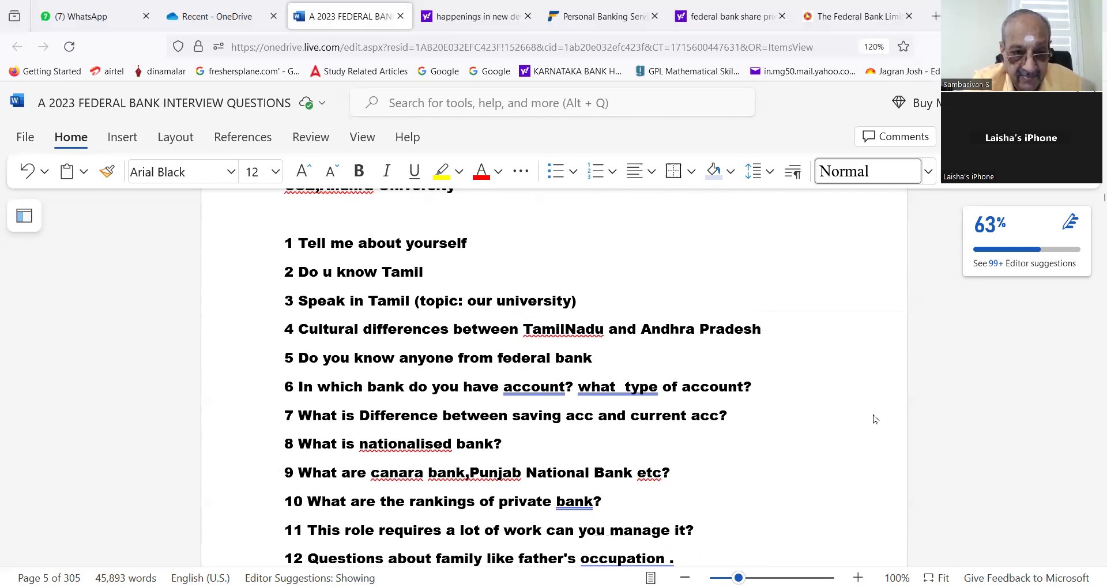
pyautogui.moveTo(866, 422)
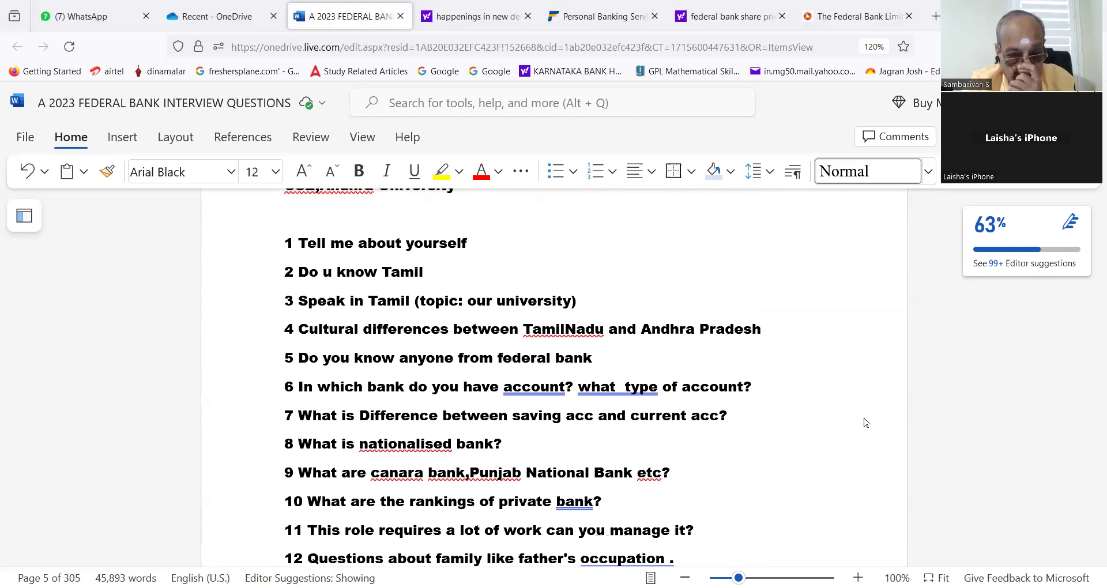
pyautogui.scroll(-3)
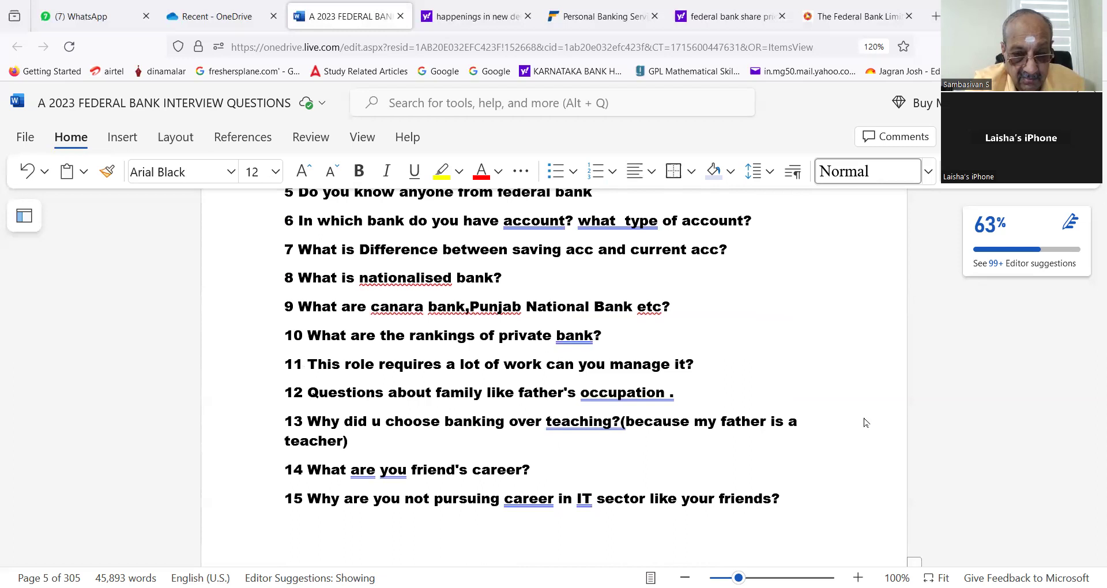
pyautogui.scroll(-3)
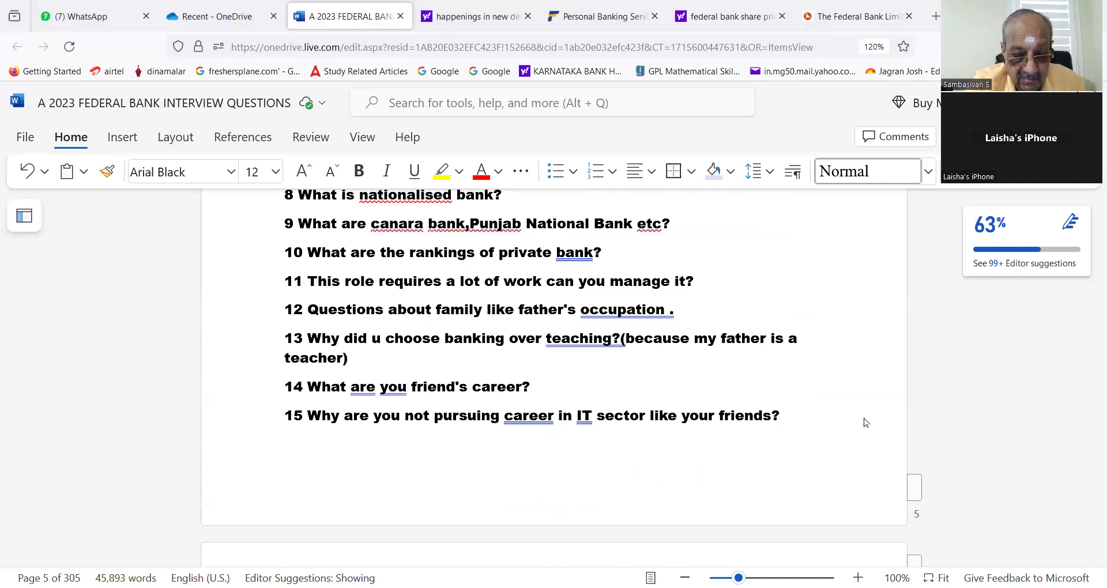
pyautogui.scroll(-3)
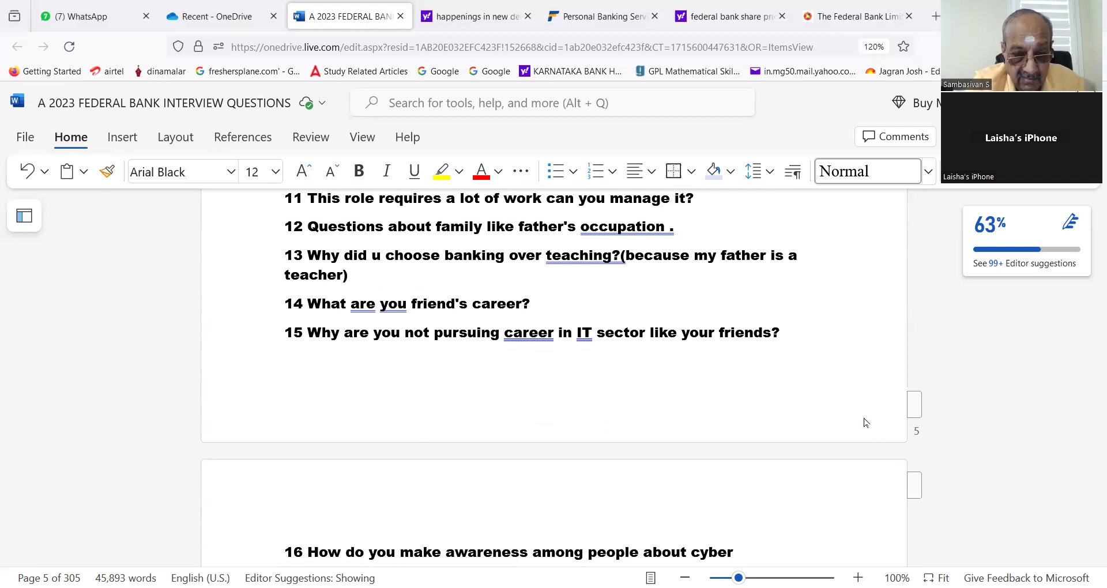
pyautogui.moveTo(792, 439)
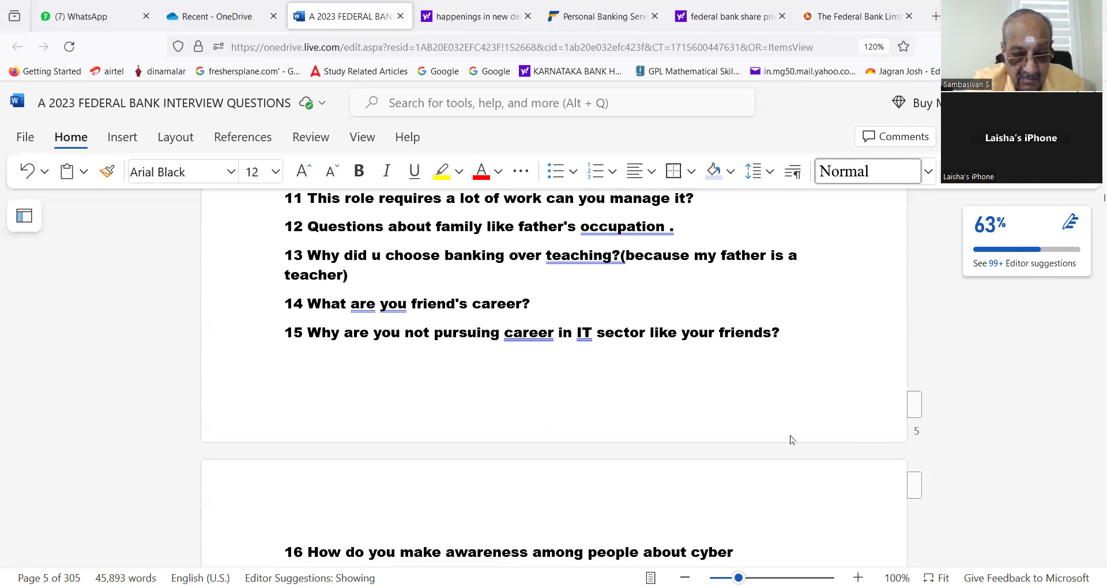
pyautogui.moveTo(713, 432)
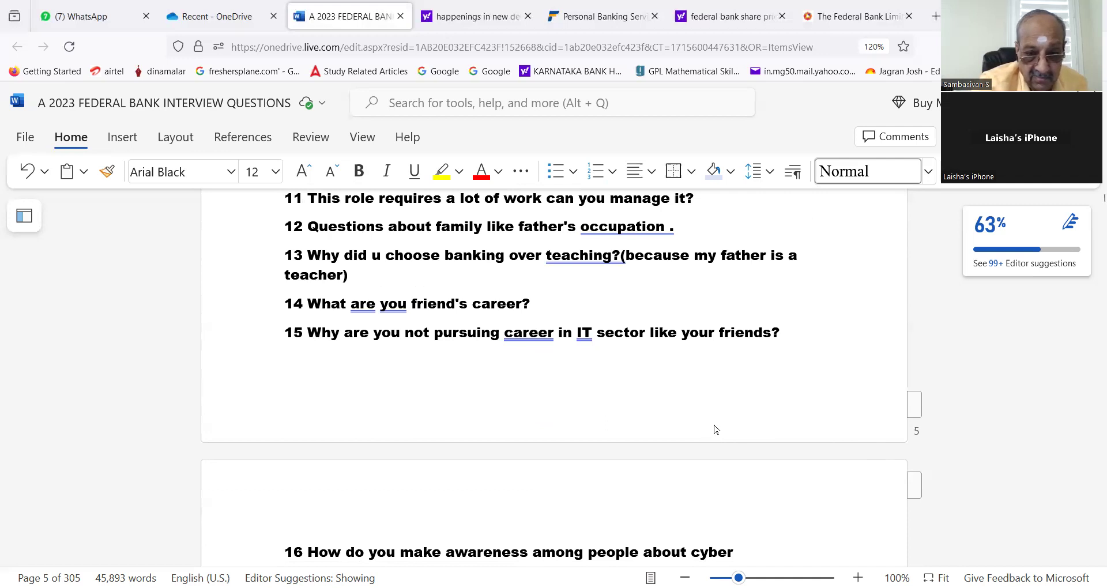
pyautogui.scroll(-3)
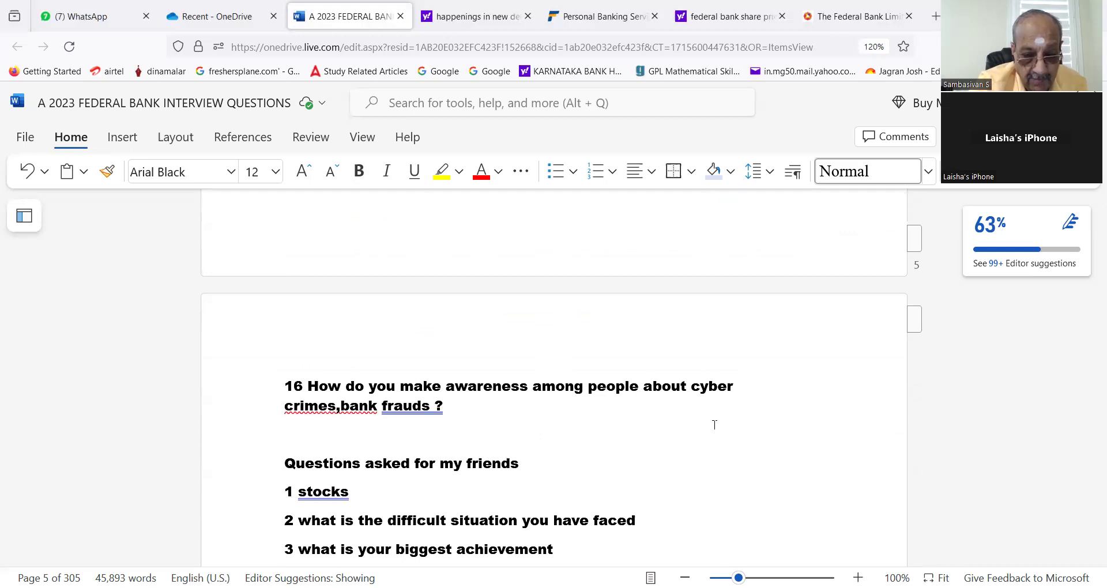
pyautogui.scroll(-3)
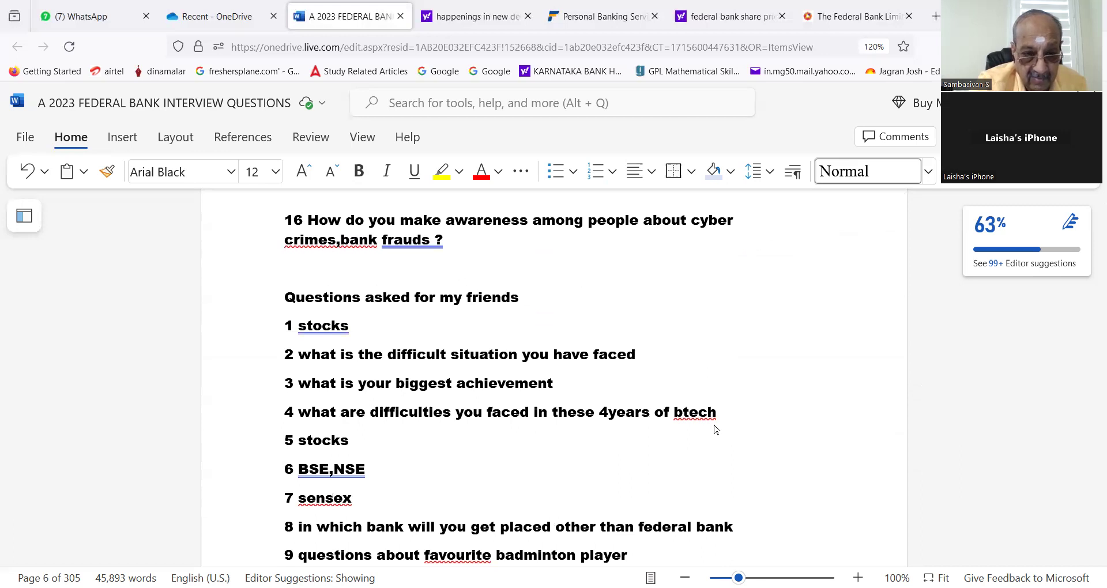
pyautogui.scroll(-3)
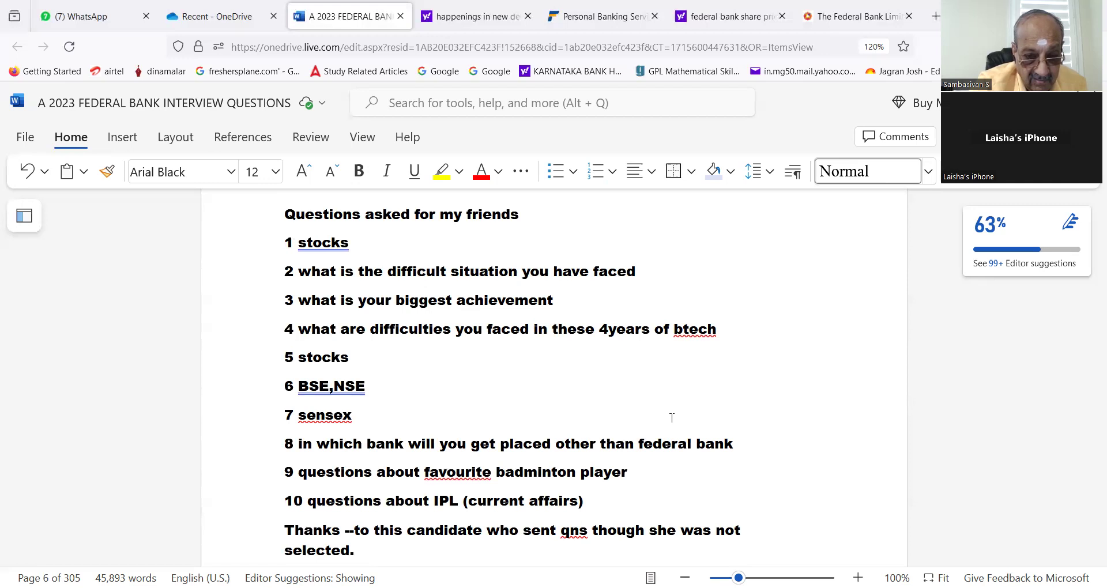
pyautogui.scroll(-3)
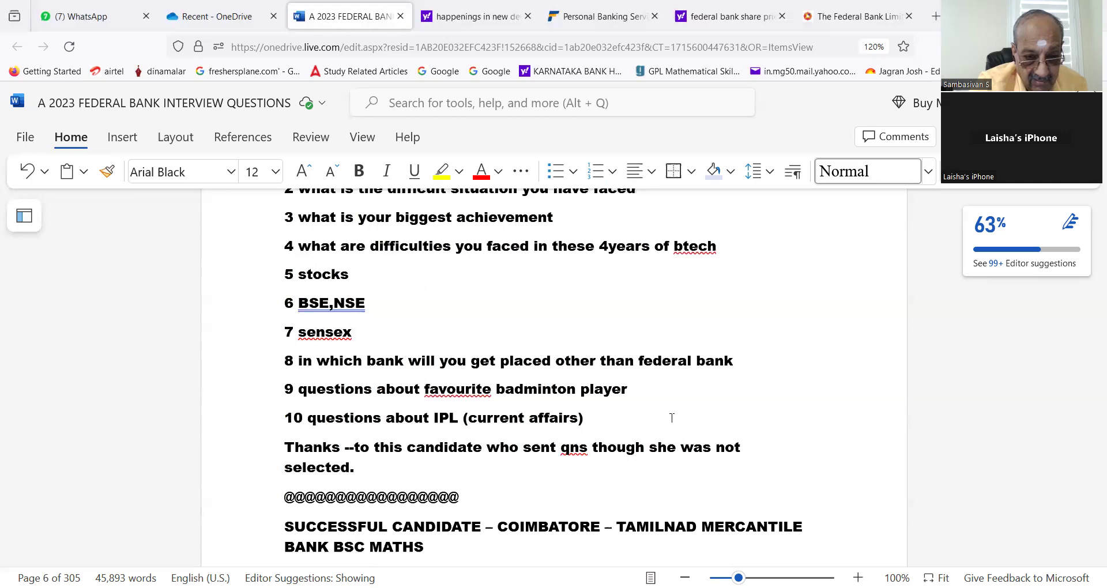
pyautogui.scroll(-3)
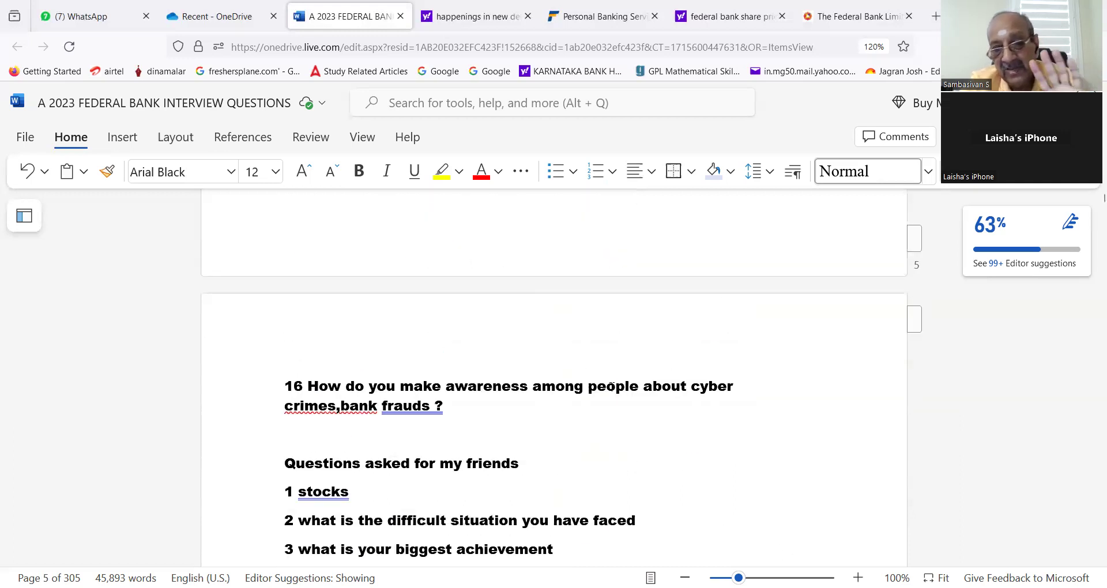